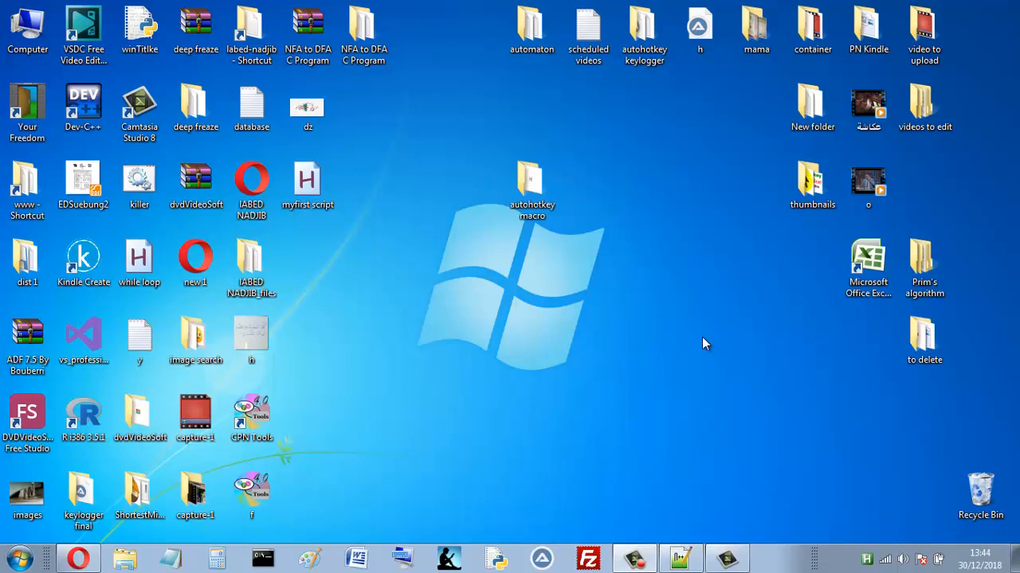
- Open the 'autohotkey macro' folder from the desktop in Explorer
left_click(531, 183)
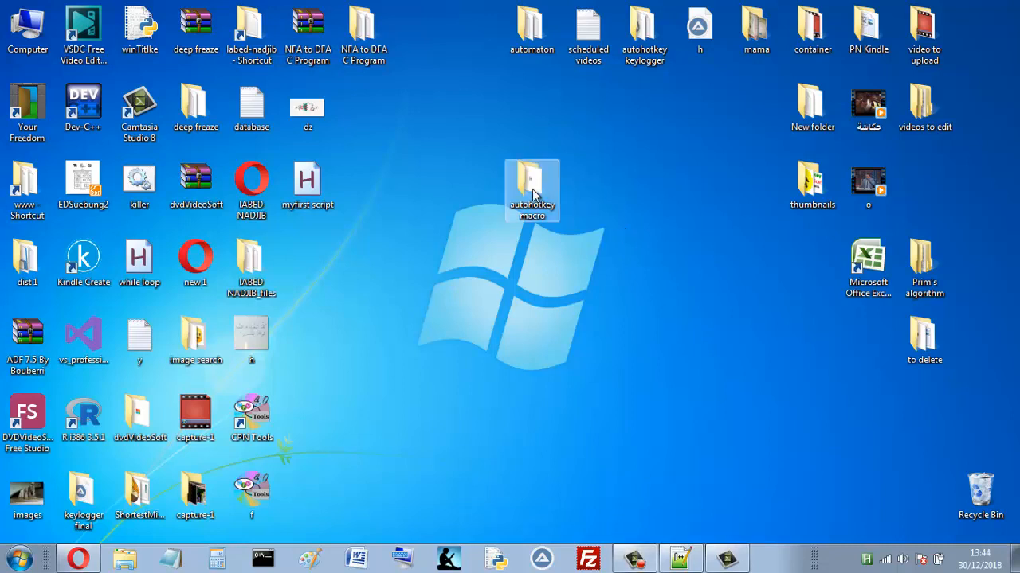
double_click(531, 183)
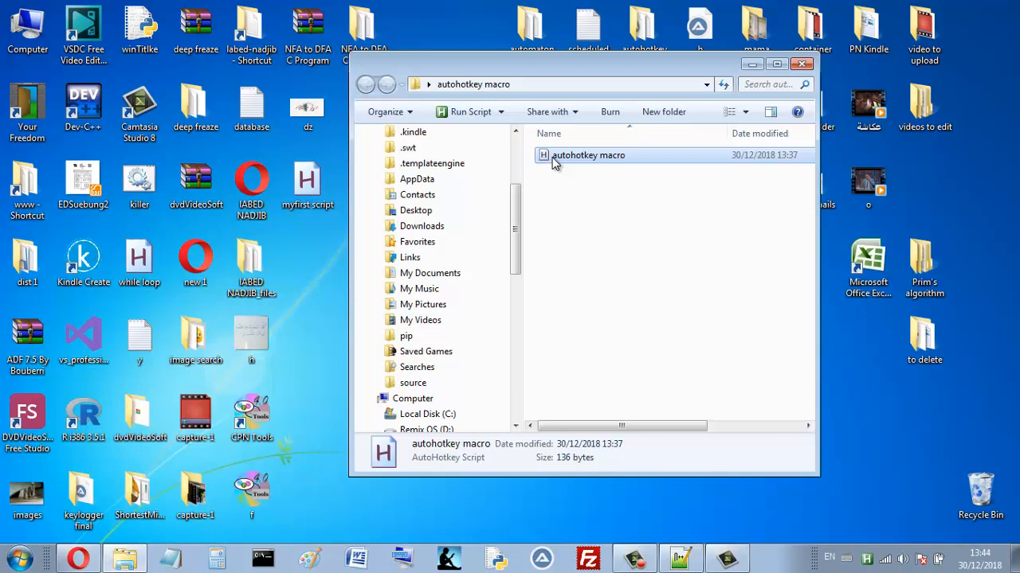
mouse_move(570, 165)
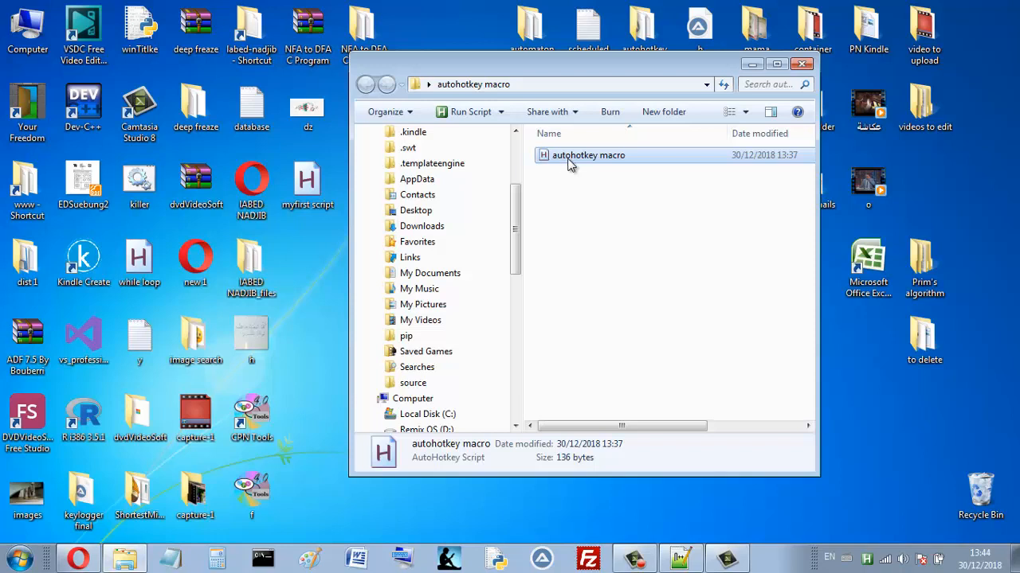
- Open the 'autohotkey macro' script in Notepad++ via Edit Script
right_click(587, 155)
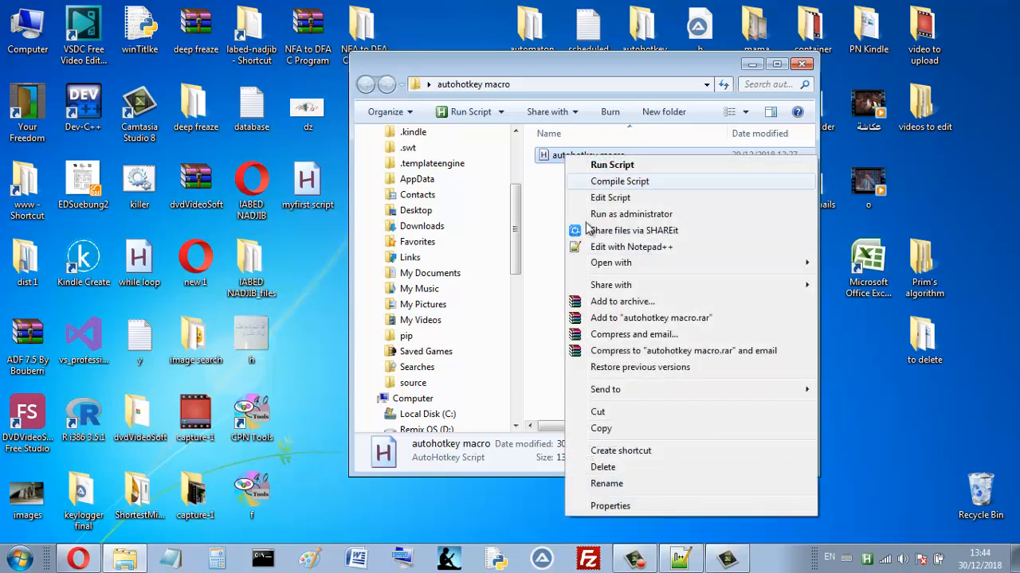
left_click(631, 247)
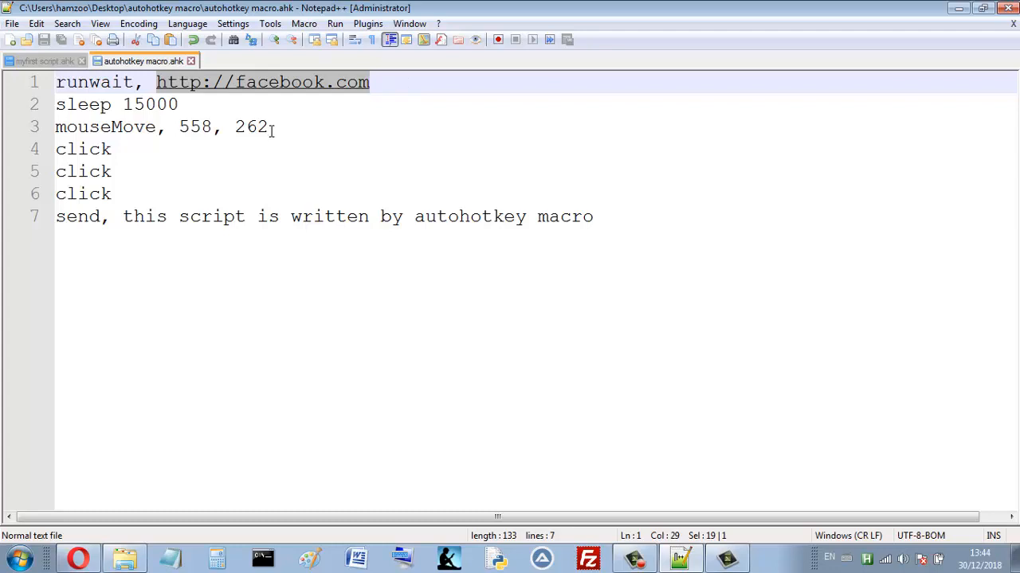
left_click(254, 216)
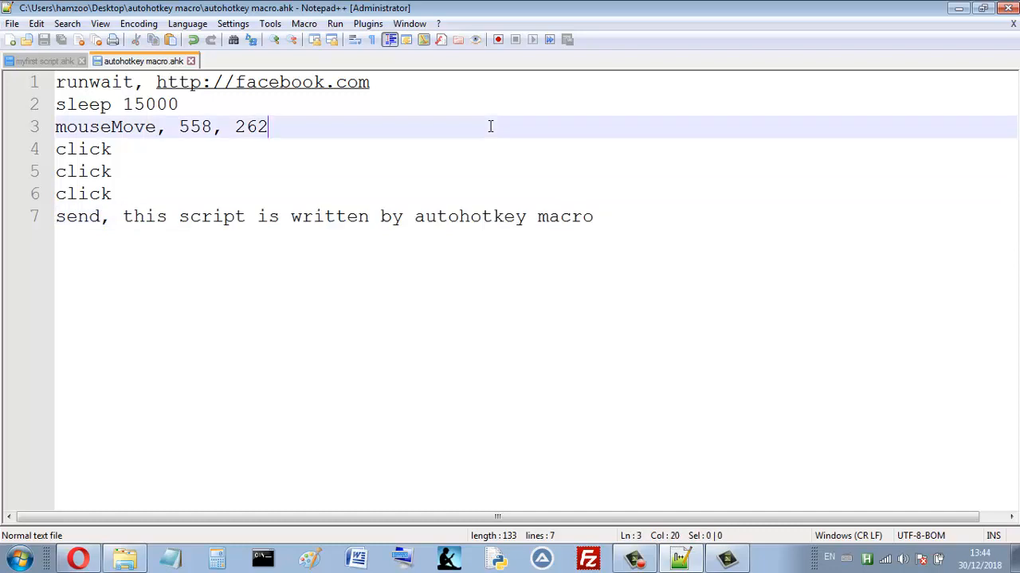
mouse_move(603, 229)
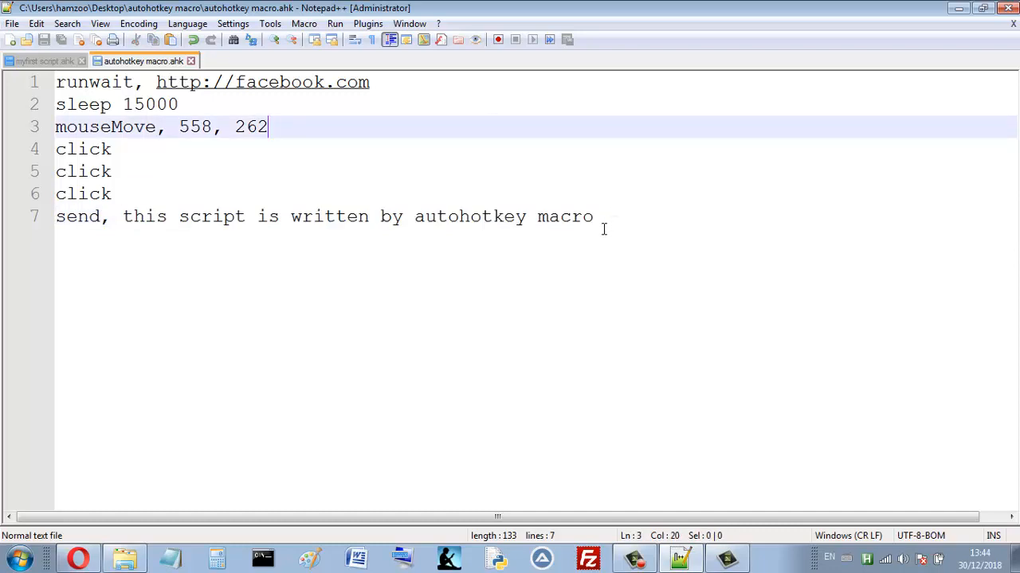
mouse_move(370, 151)
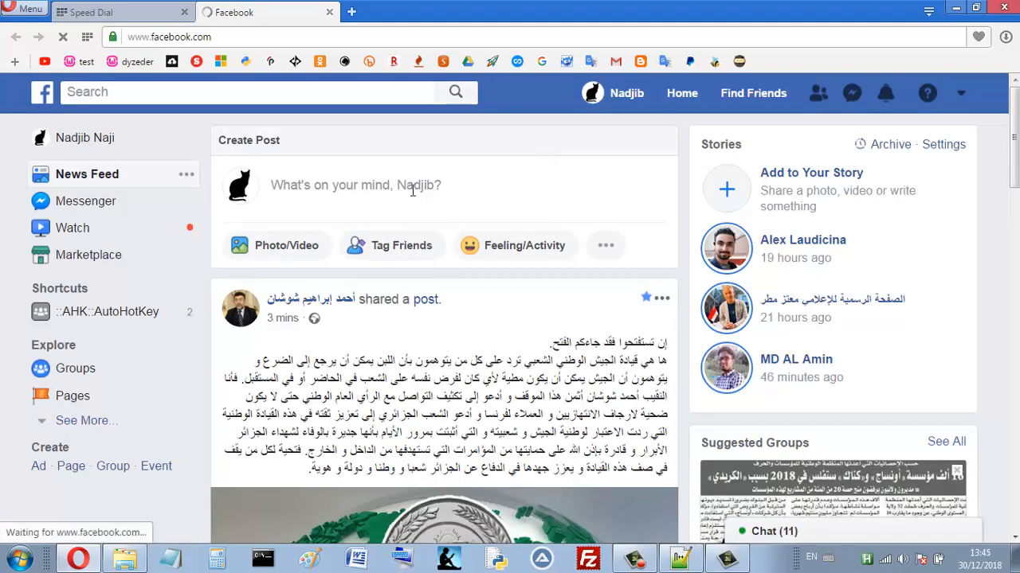
- Run the macro so Facebook's post box receives 'this script is written by autohotkey macro'
type("this script is written by autohotkey macro")
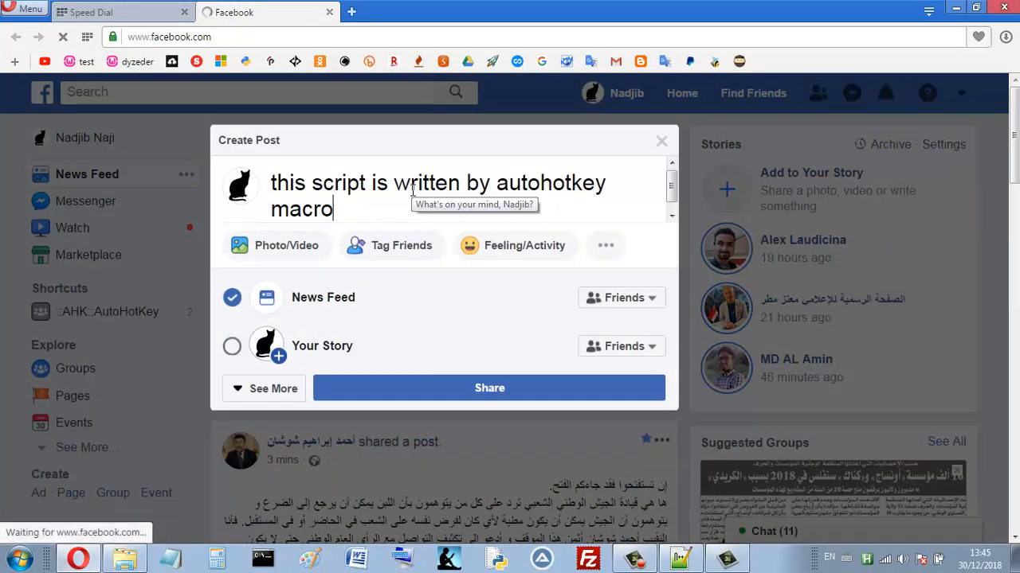
left_click(489, 388)
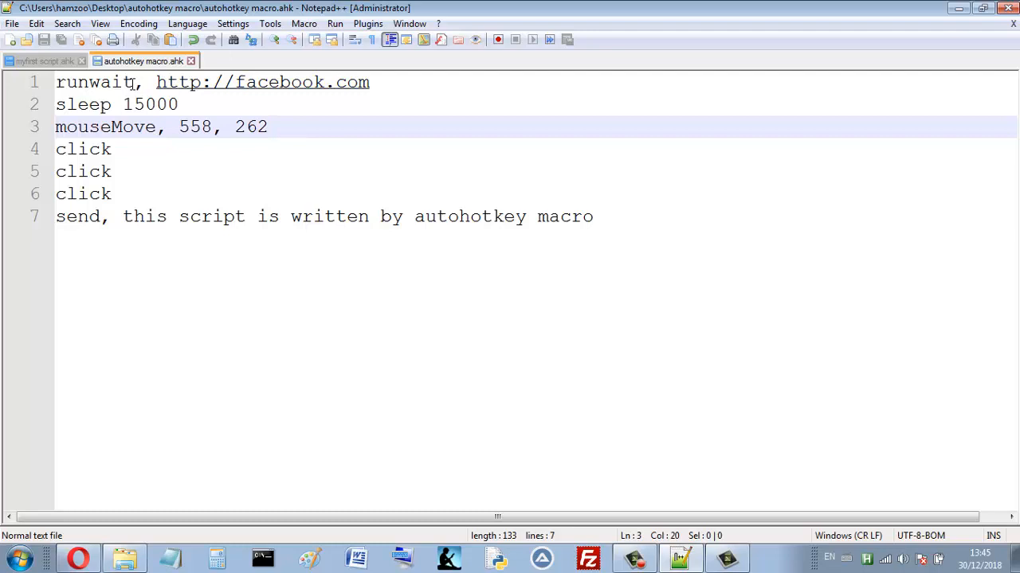
- Select 'runwait' on line 1 and replace it with 'run'
double_click(94, 82)
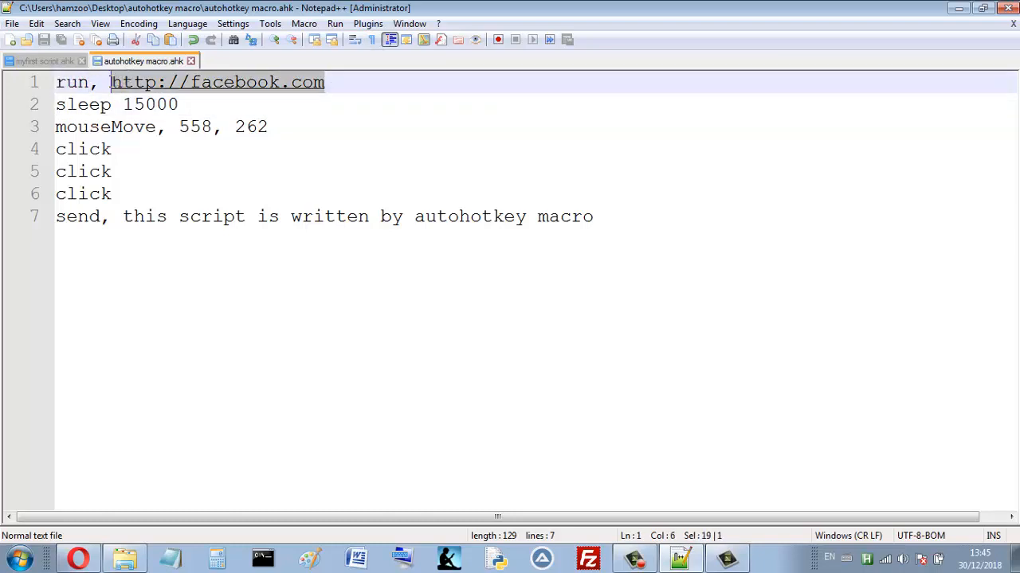
mouse_move(338, 76)
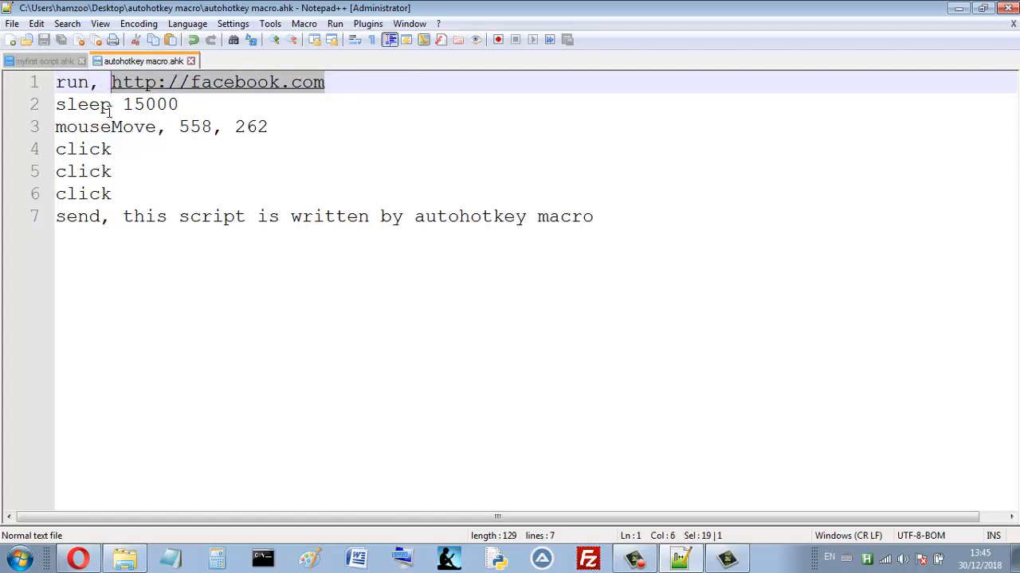
double_click(83, 104)
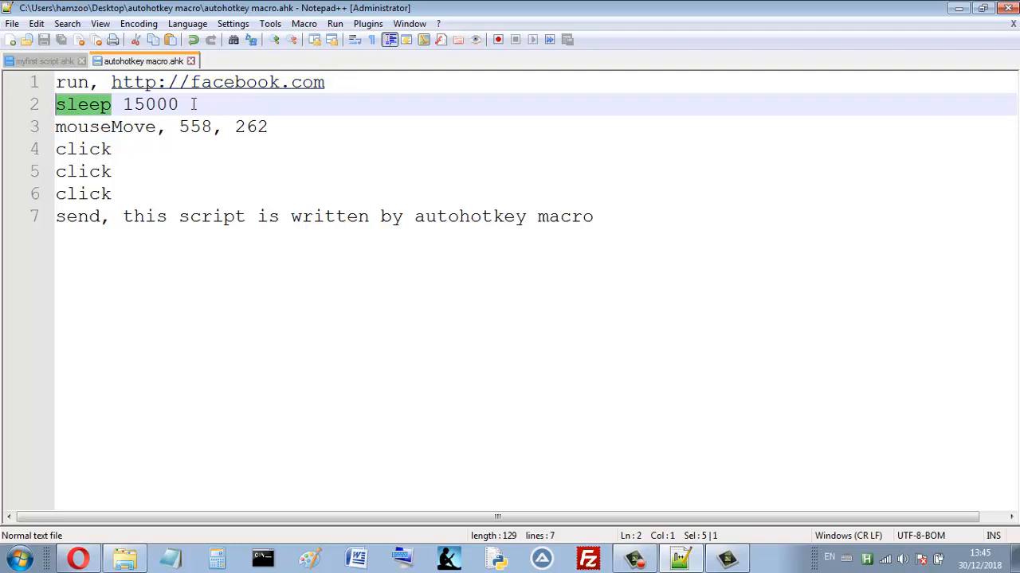
double_click(150, 104)
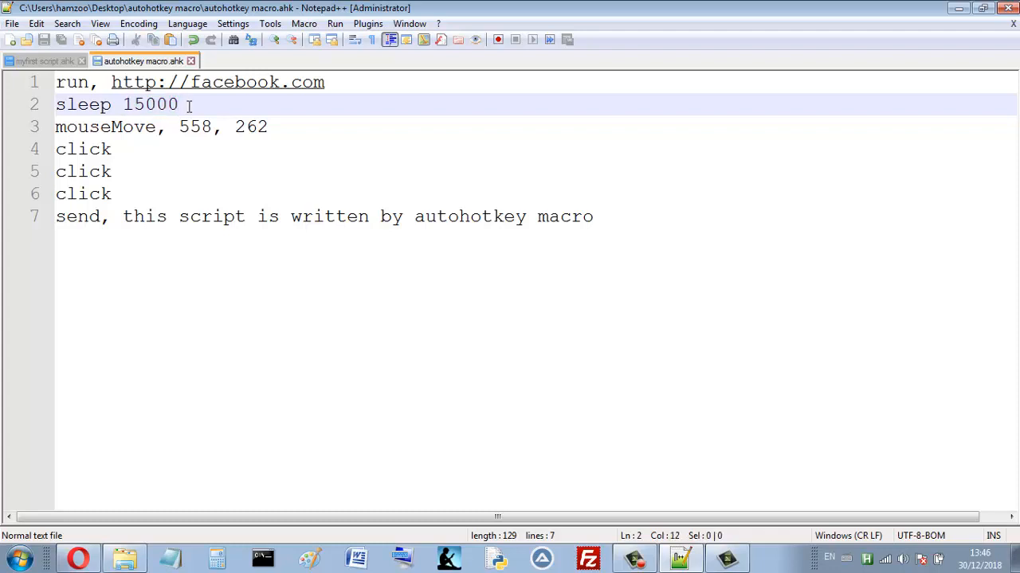
double_click(157, 105)
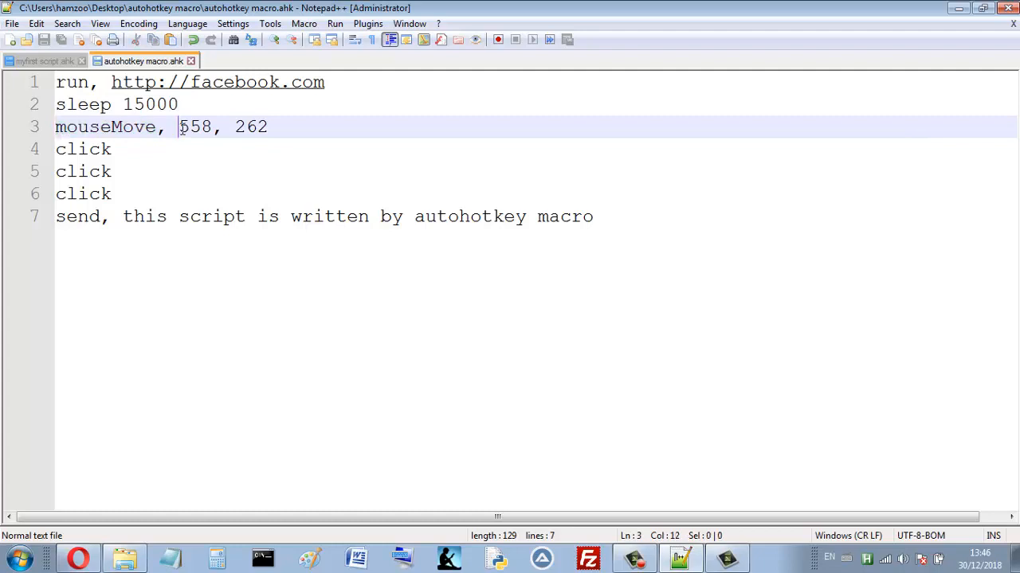
double_click(194, 126)
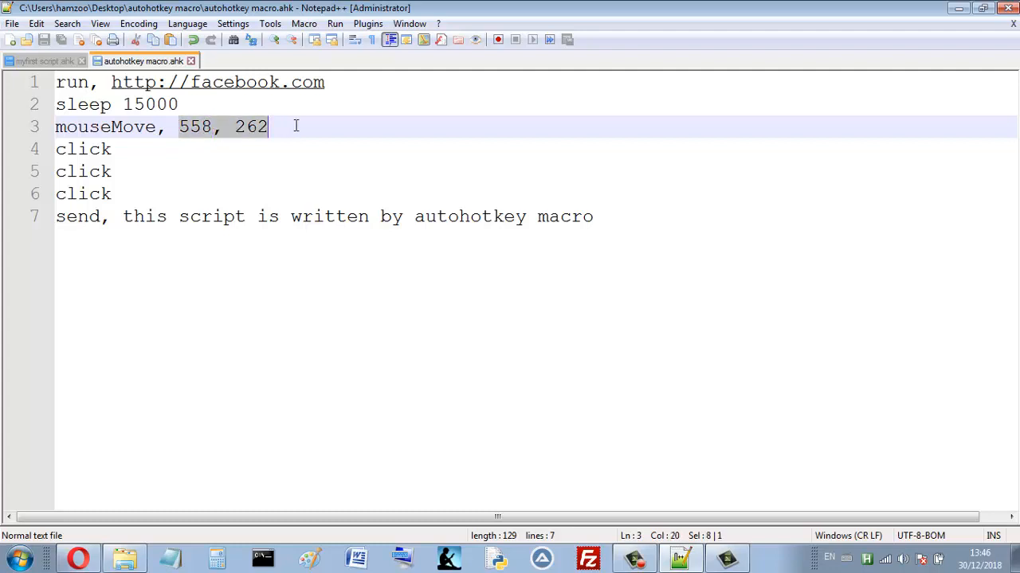
mouse_move(64, 528)
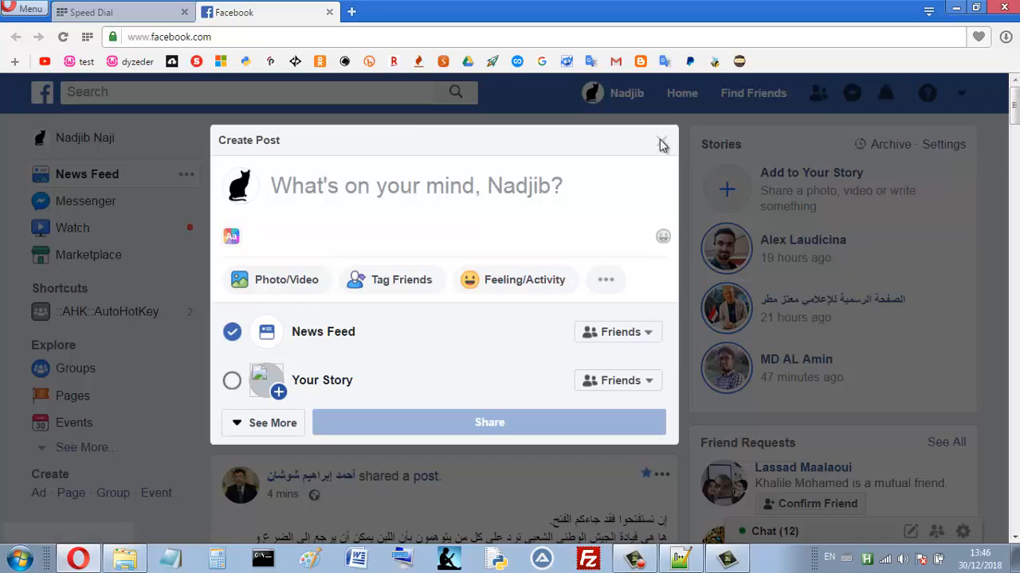
- Close the empty Create Post dialog on Facebook
left_click(662, 144)
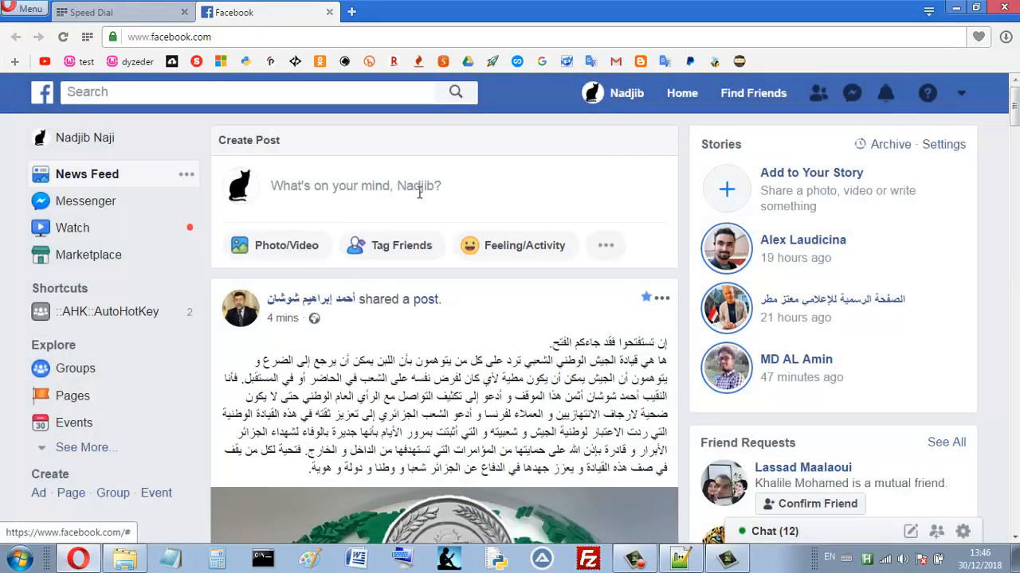
left_click(681, 557)
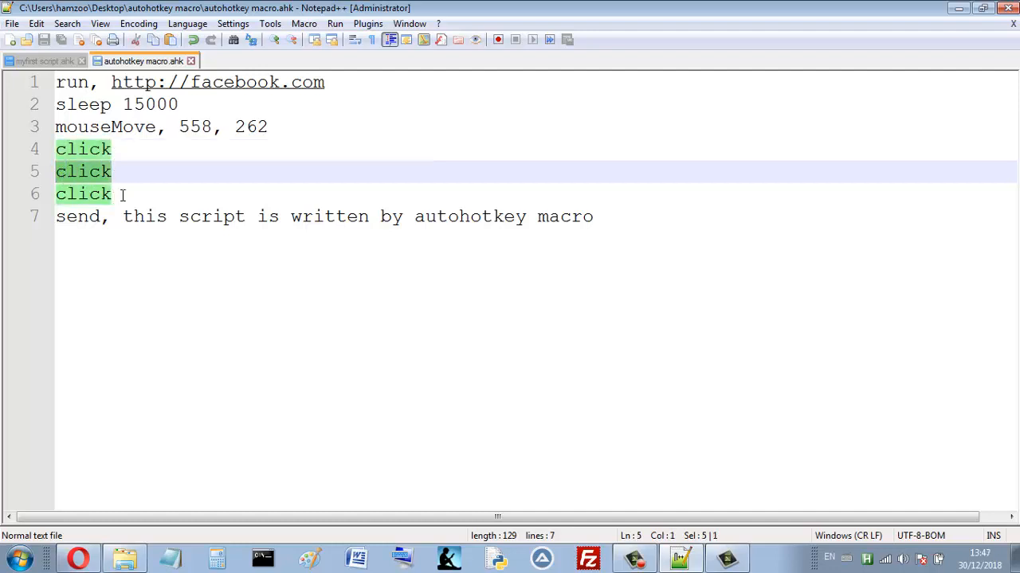
left_click(151, 194)
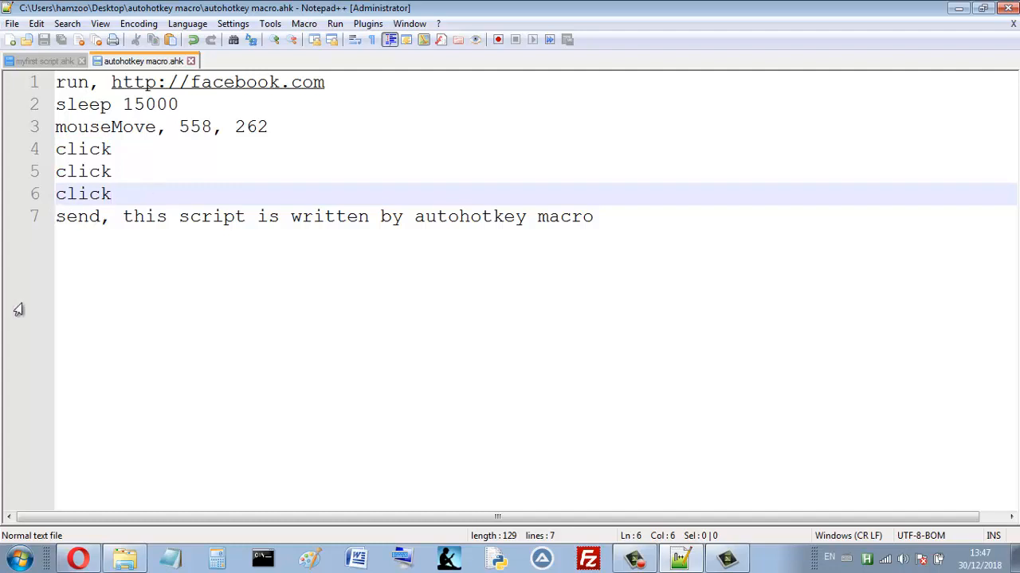
double_click(143, 215)
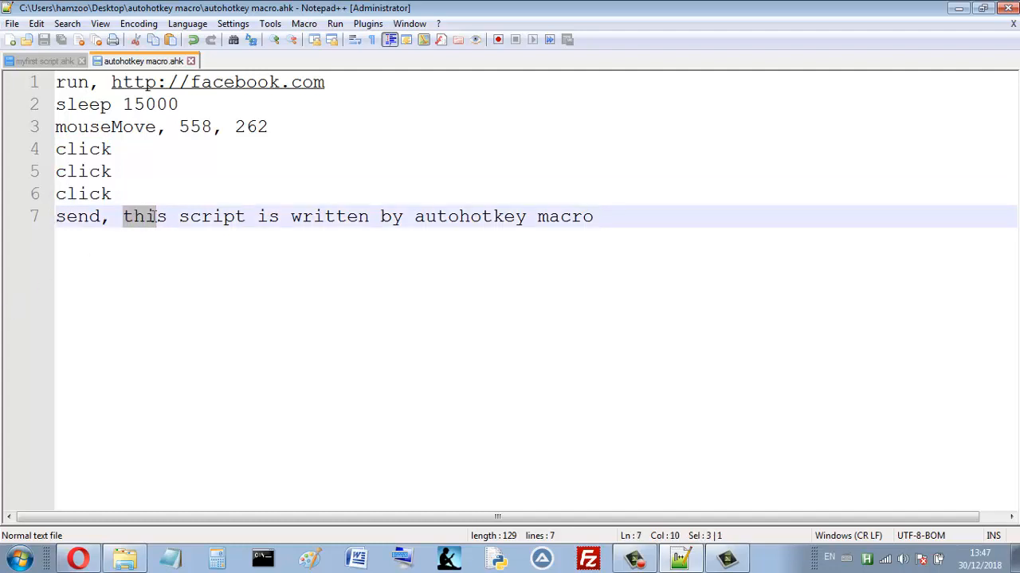